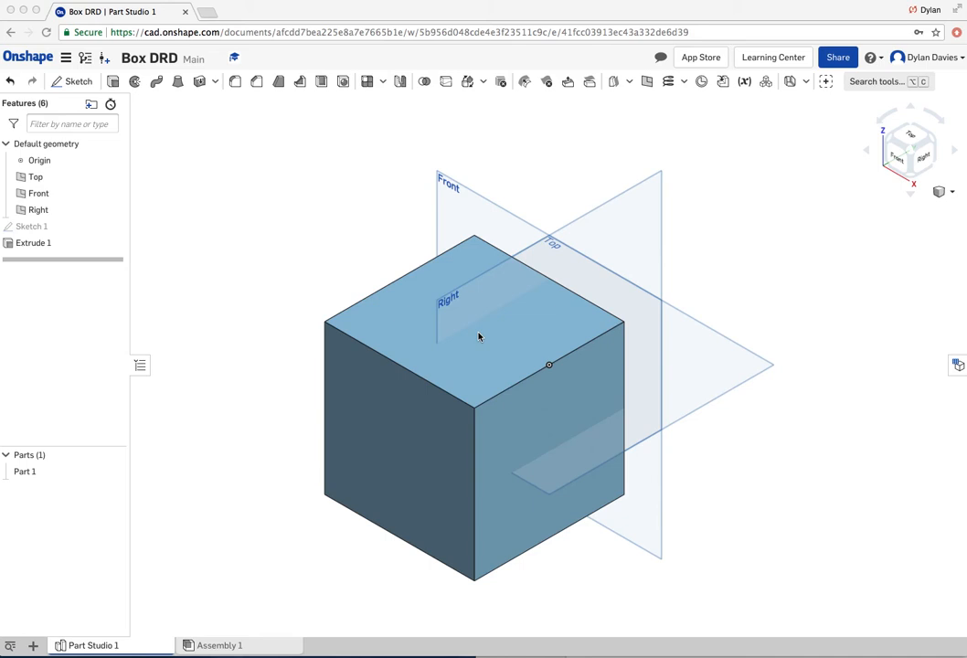
mouse_move(231, 86)
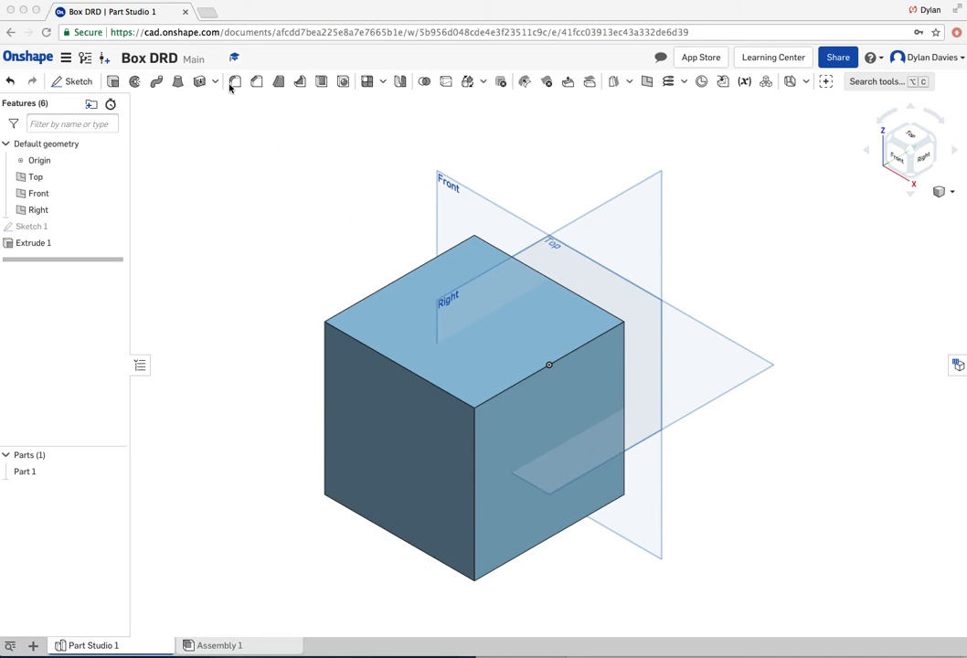
mouse_move(191, 88)
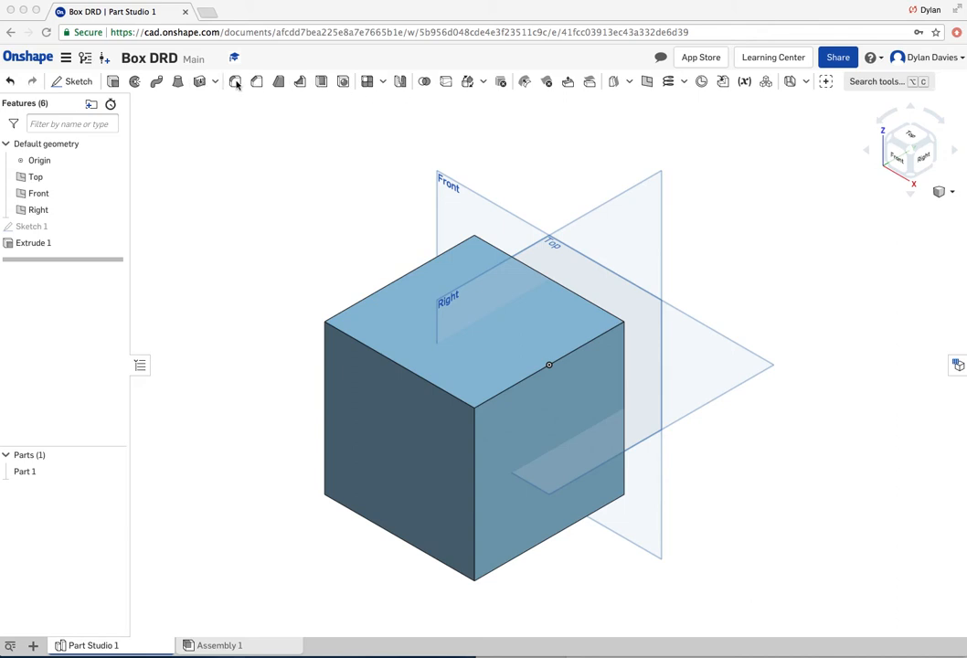
mouse_move(247, 181)
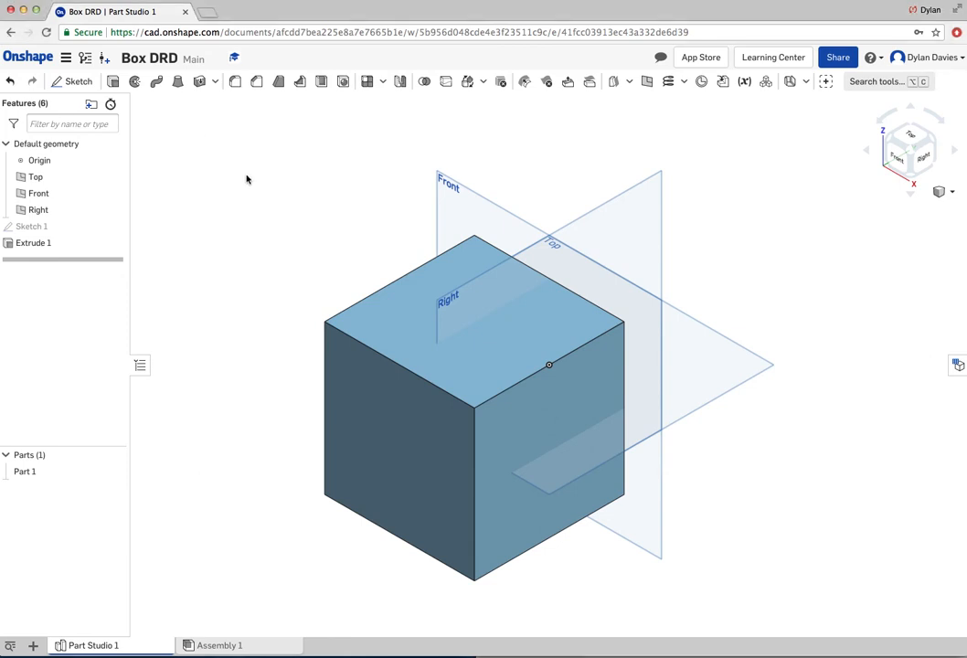
mouse_move(234, 80)
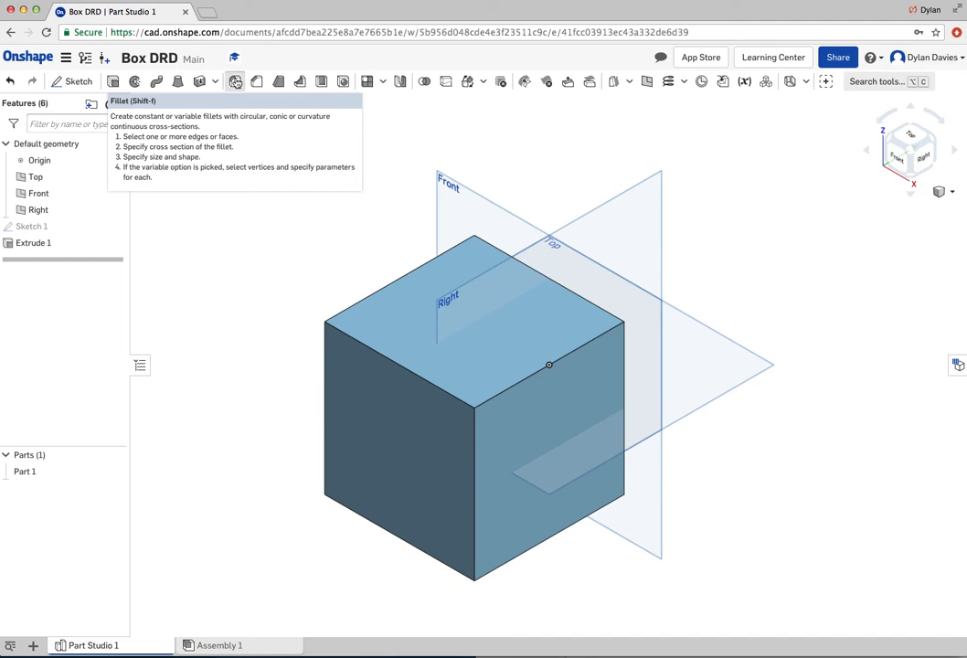
mouse_move(362, 340)
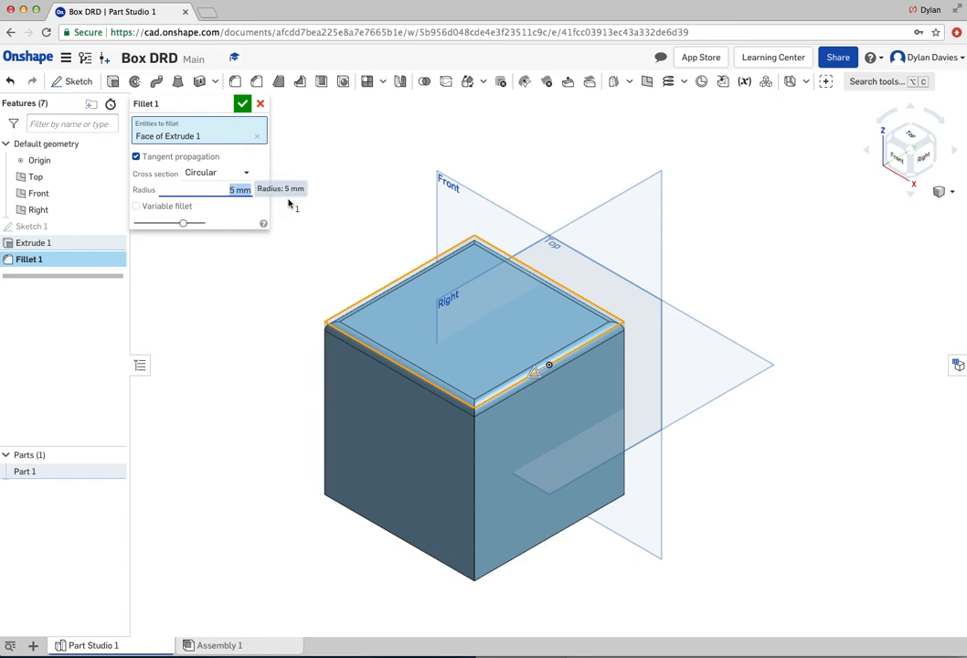
- Apply a 10 mm fillet to the cube's top face and bottom face and confirm it
type("10 mm")
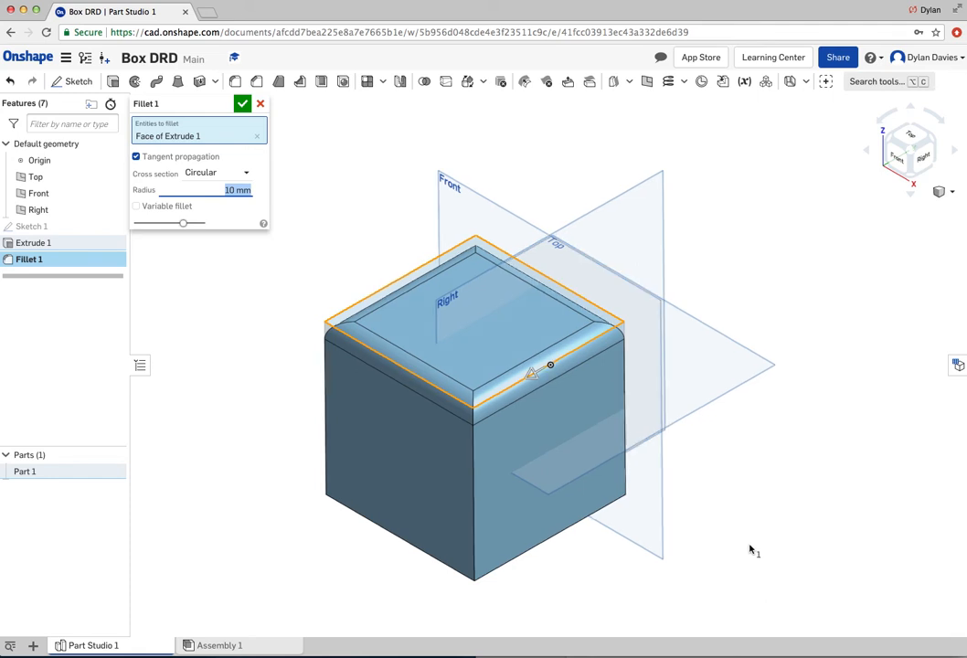
left_click_drag(549, 366, 746, 490)
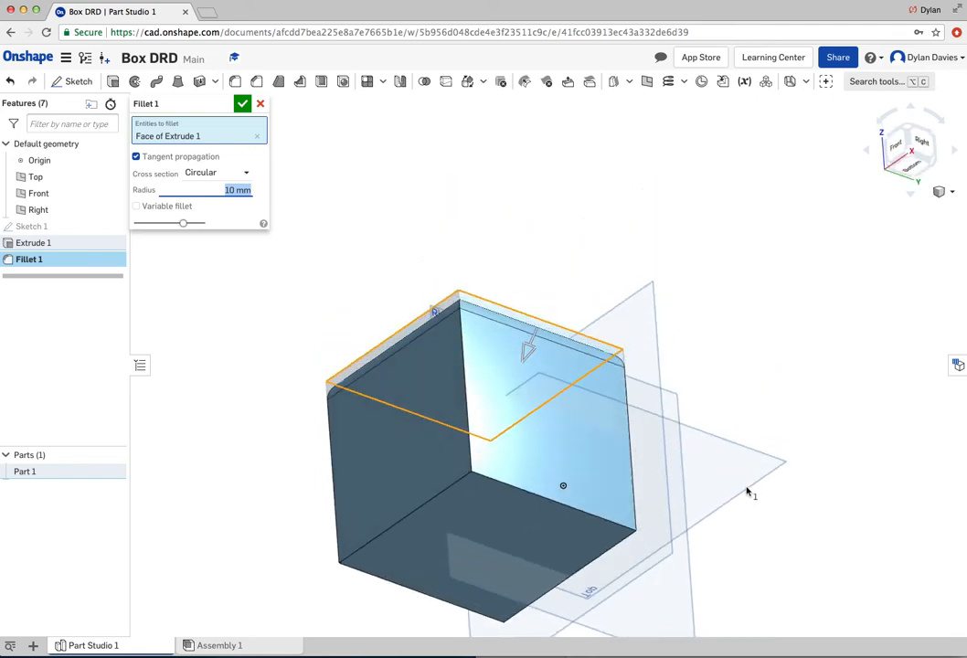
left_click(484, 527)
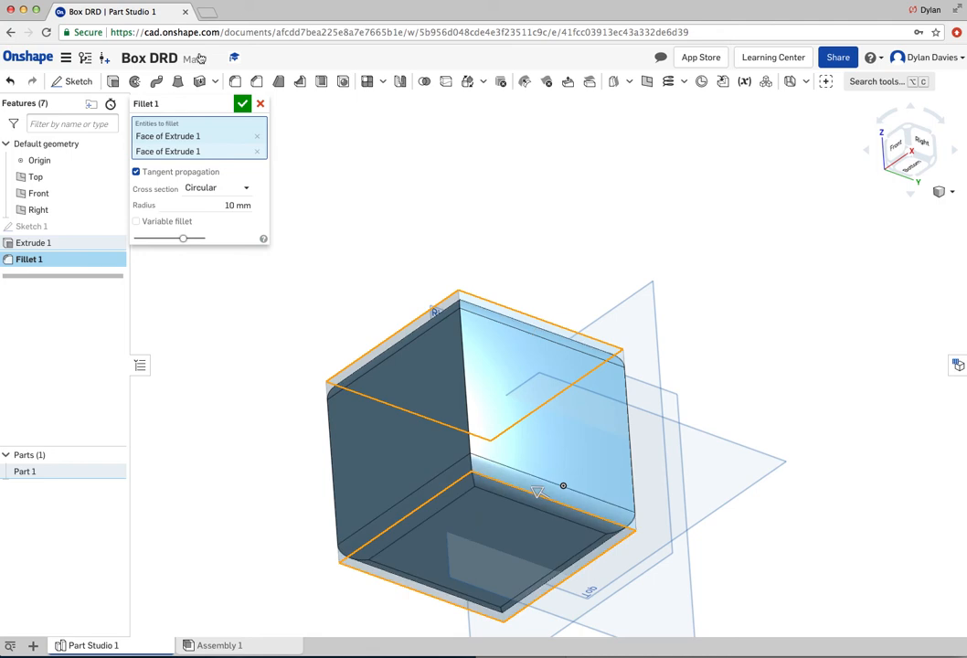
left_click(242, 102)
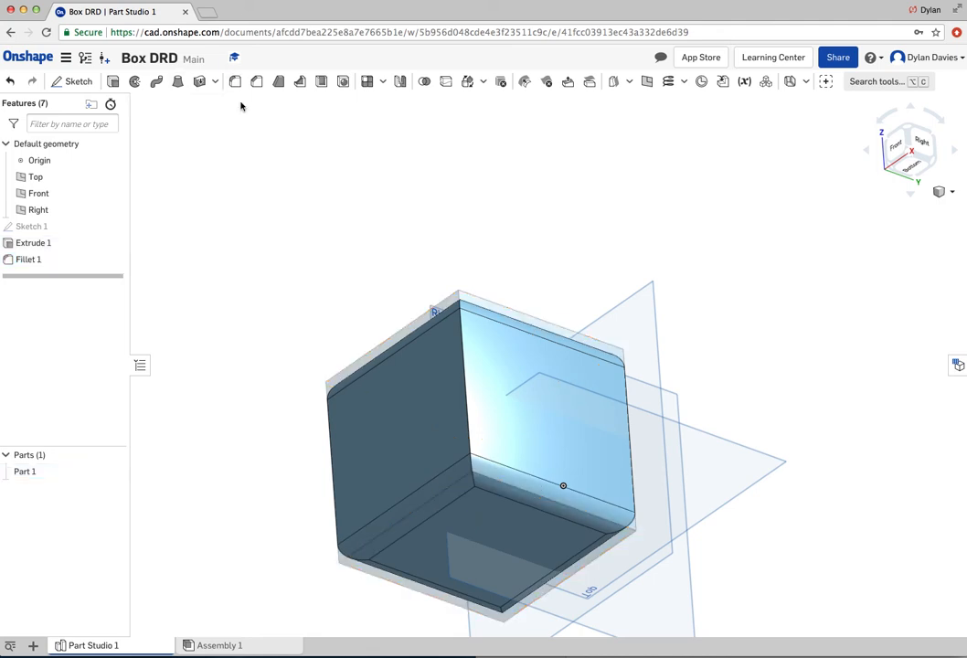
left_click(33, 241)
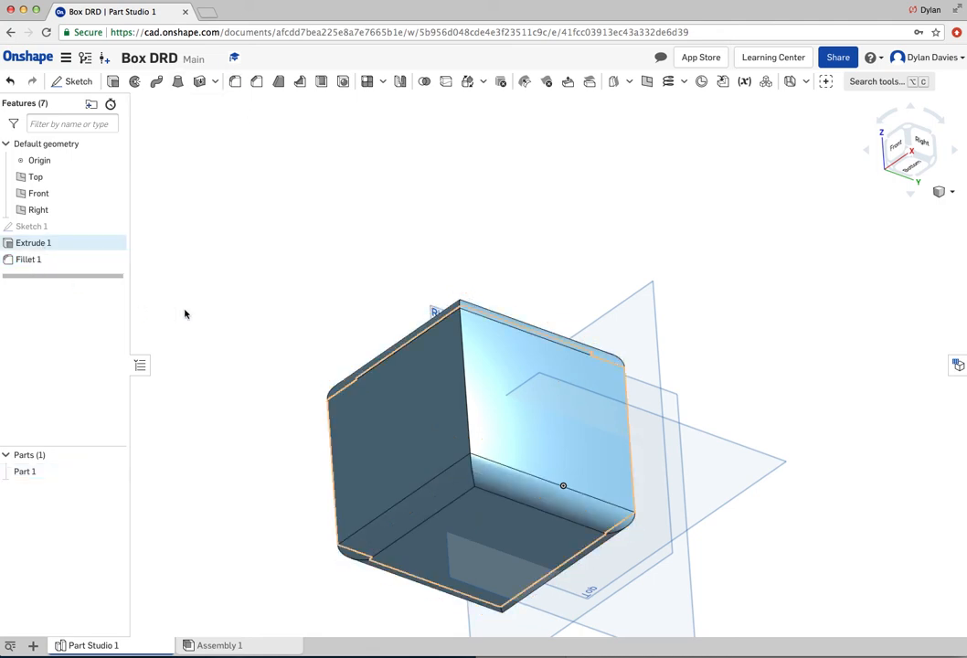
- Return the filleted cube to the Isometric view orientation
left_click(940, 192)
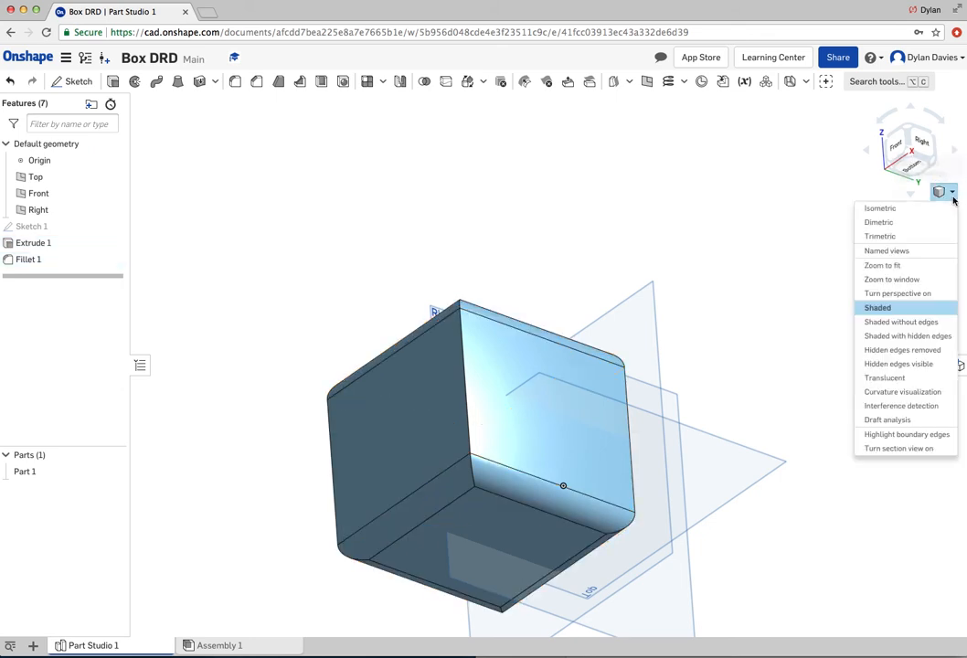
mouse_move(879, 208)
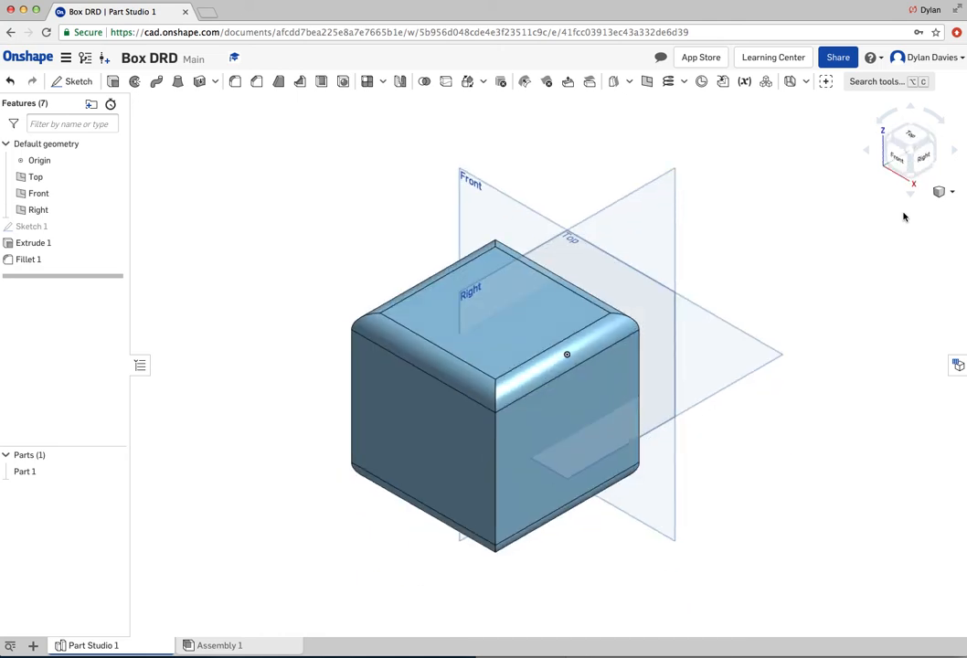
left_click(29, 260)
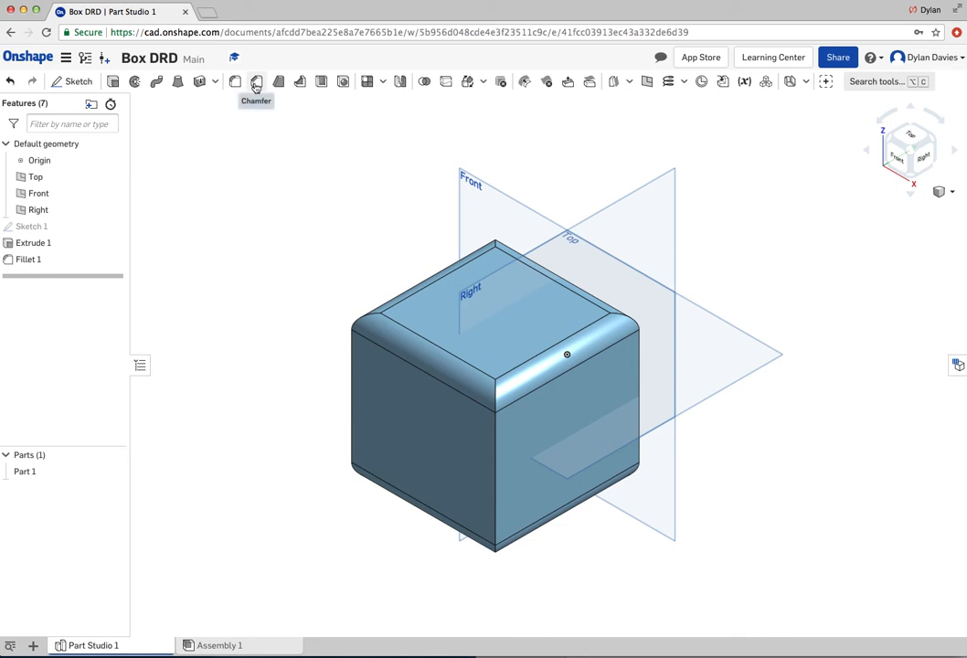
mouse_move(287, 220)
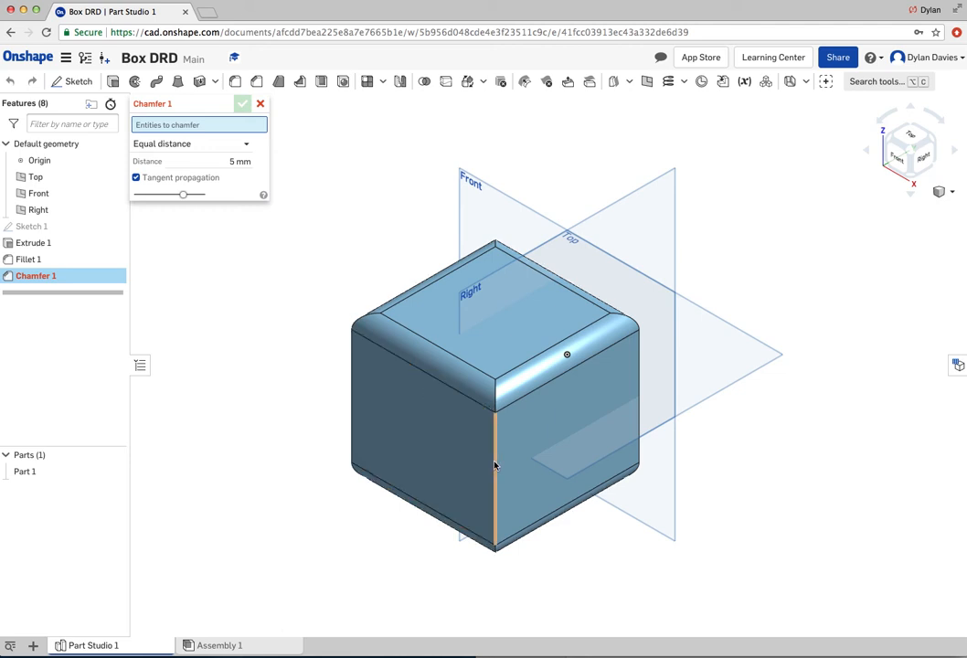
- Add a 5 mm equal-distance chamfer to the cube's vertical edges and confirm it
left_click(496, 466)
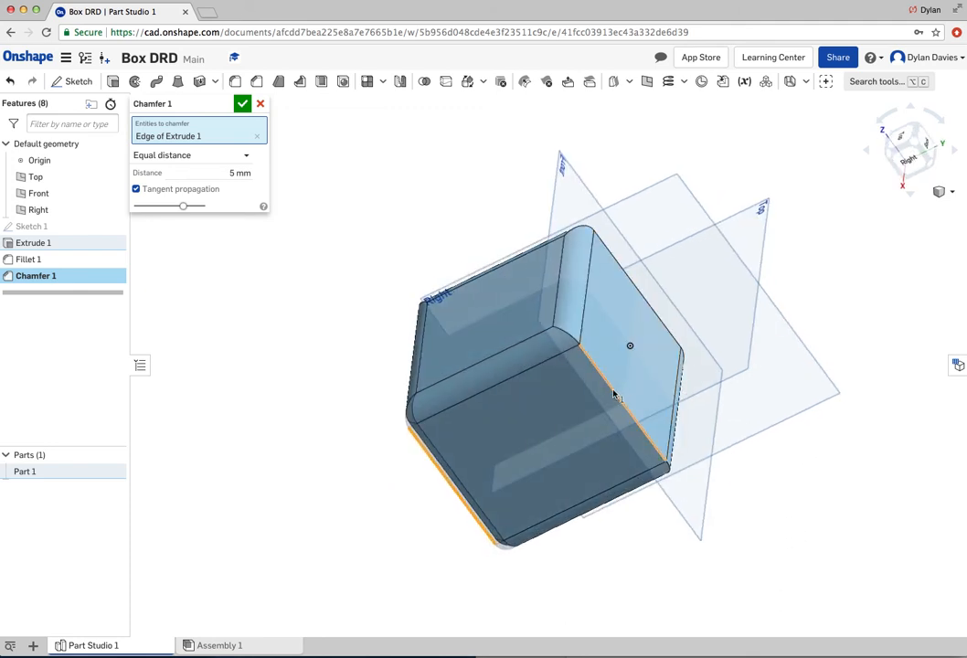
left_click(629, 399)
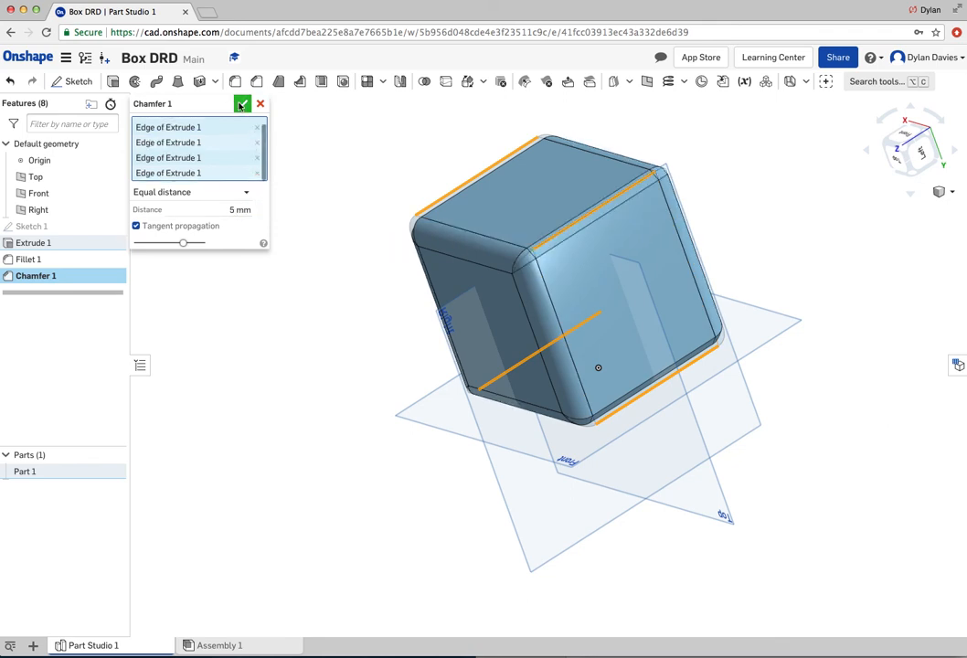
left_click(241, 102)
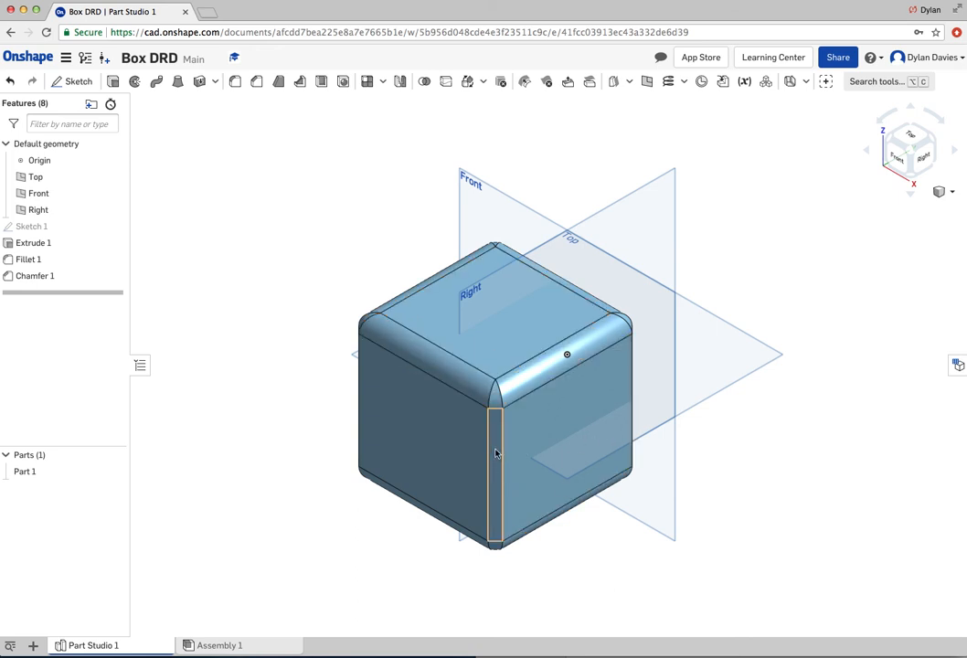
- Reopen the Fillet 1 feature for editing to reduce its radius and confirm the change
left_click(31, 227)
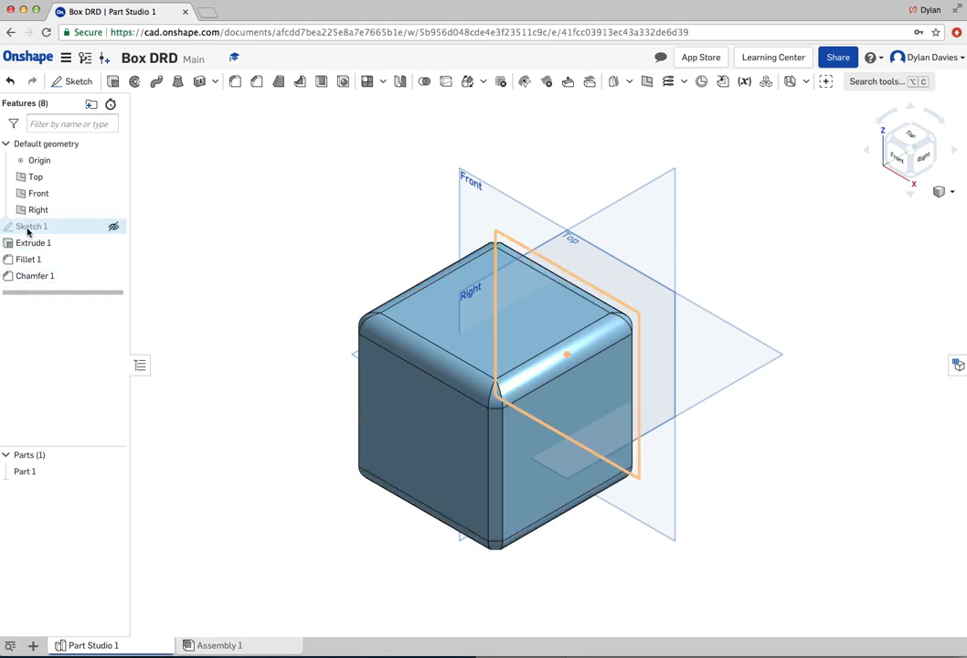
left_click(28, 260)
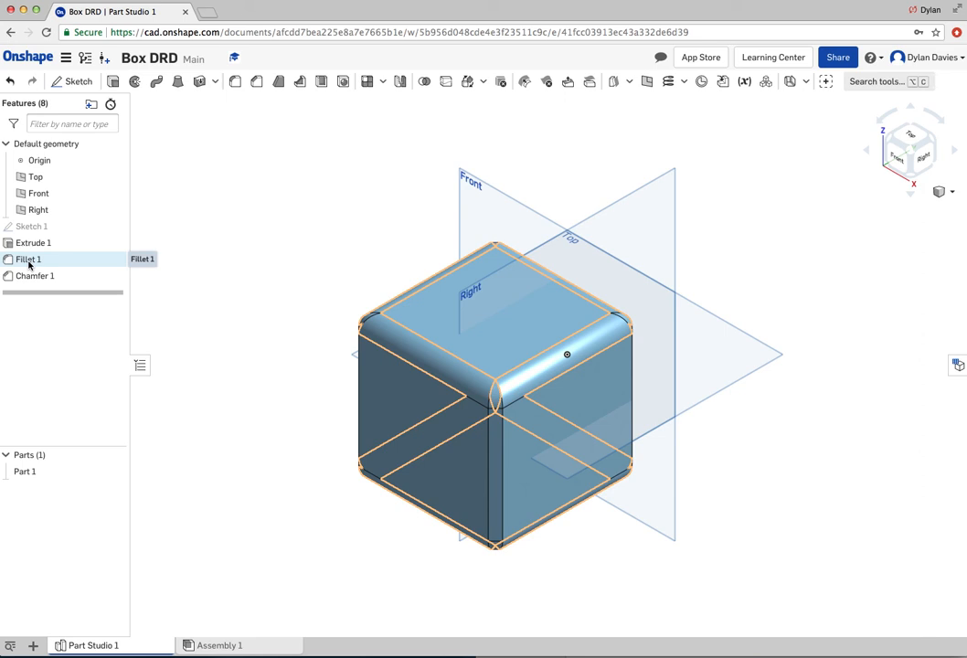
right_click(29, 259)
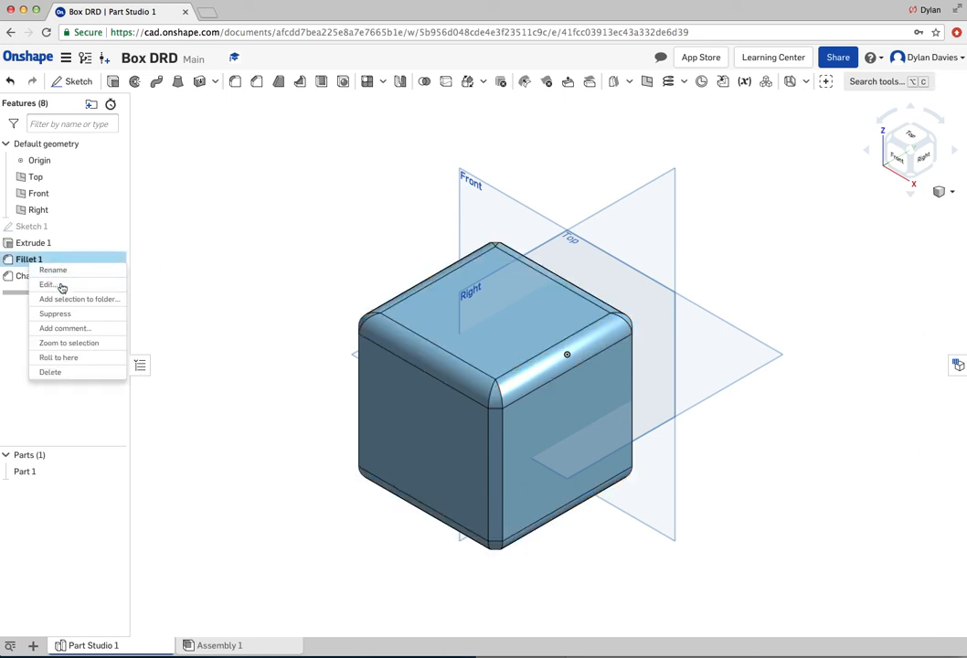
left_click(47, 286)
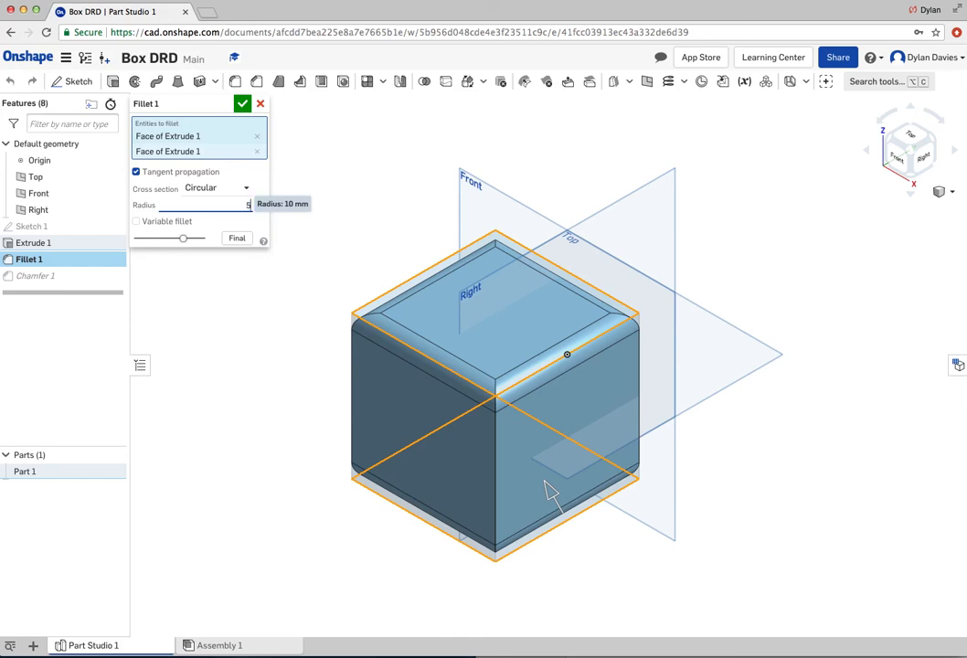
left_click(241, 102)
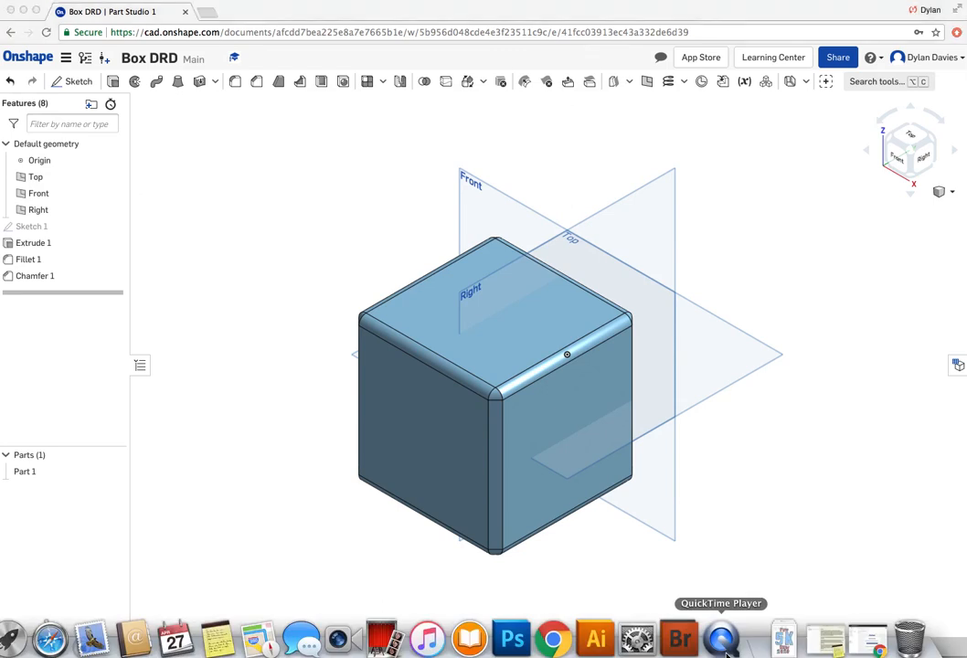
right_click(720, 637)
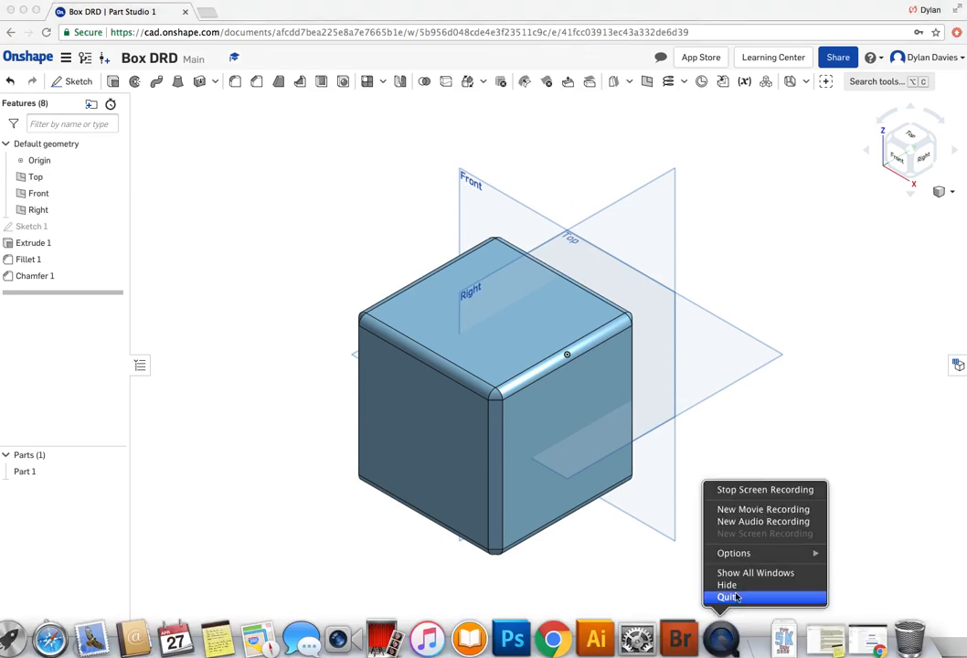